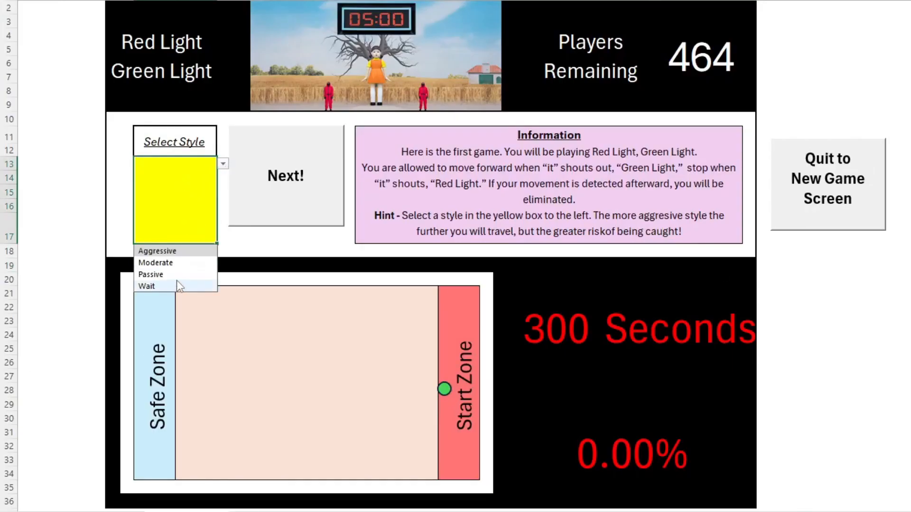
# Play Red Light, Green Light with Passive and Moderate styles until caught at 94.5%
pyautogui.click(150, 274)
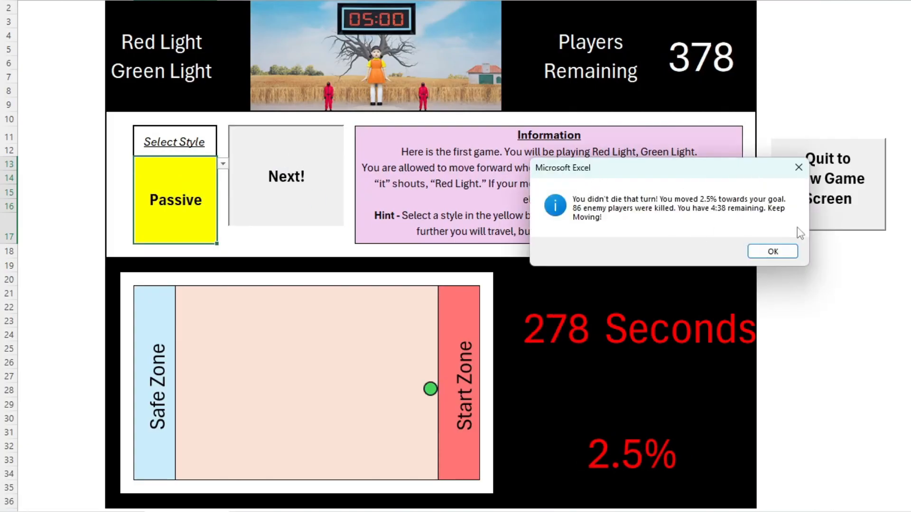
pyautogui.click(771, 251)
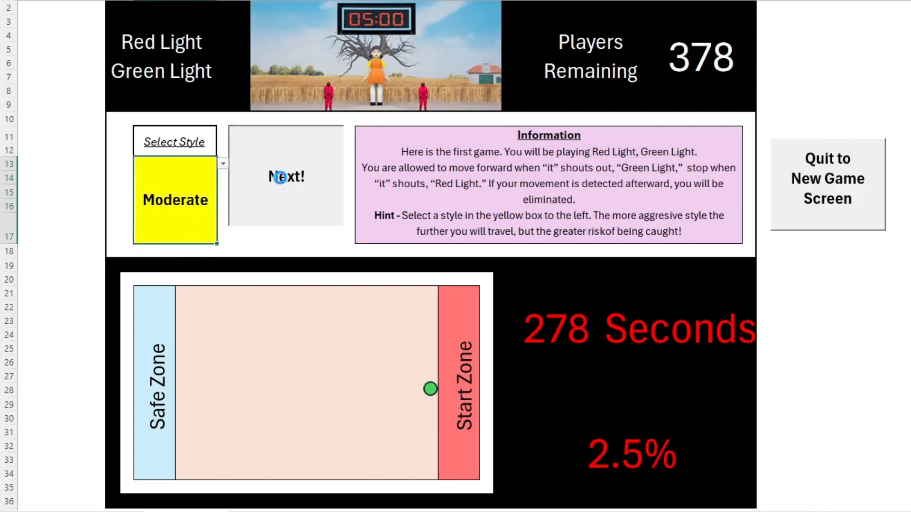
pyautogui.click(223, 163)
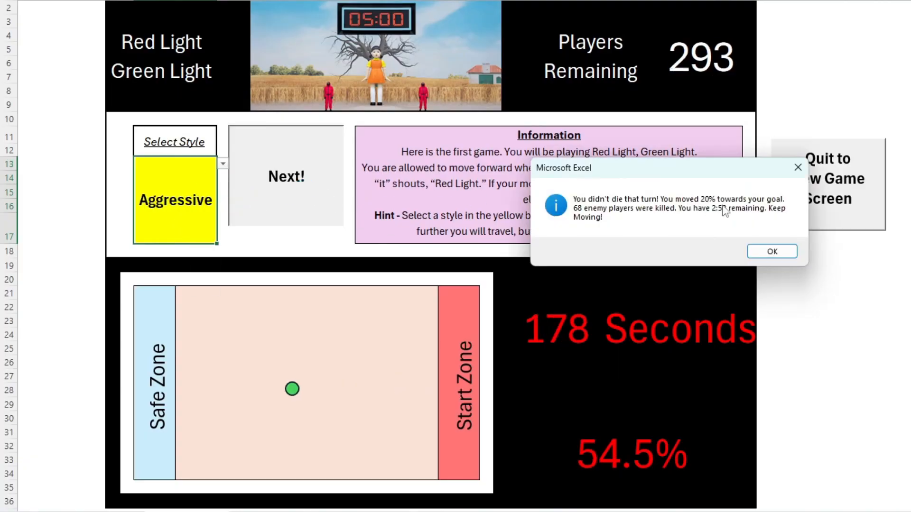
pyautogui.click(771, 251)
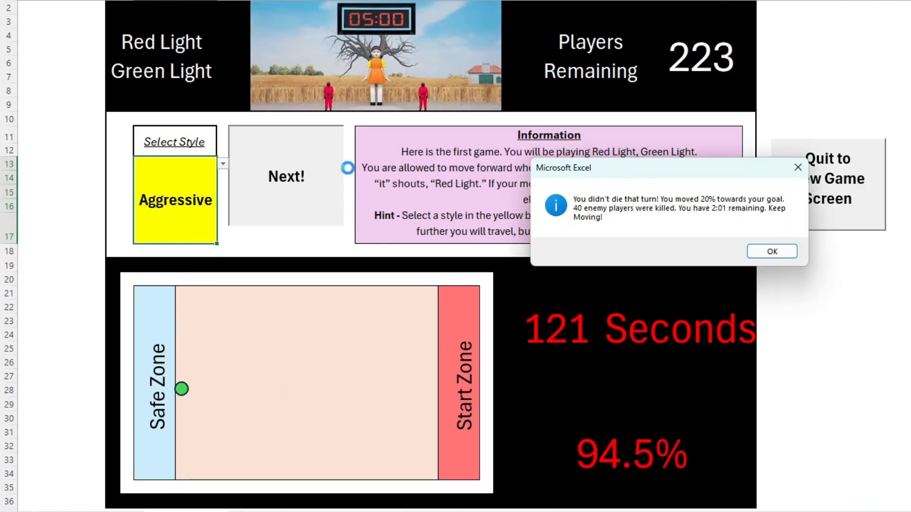
pyautogui.click(772, 251)
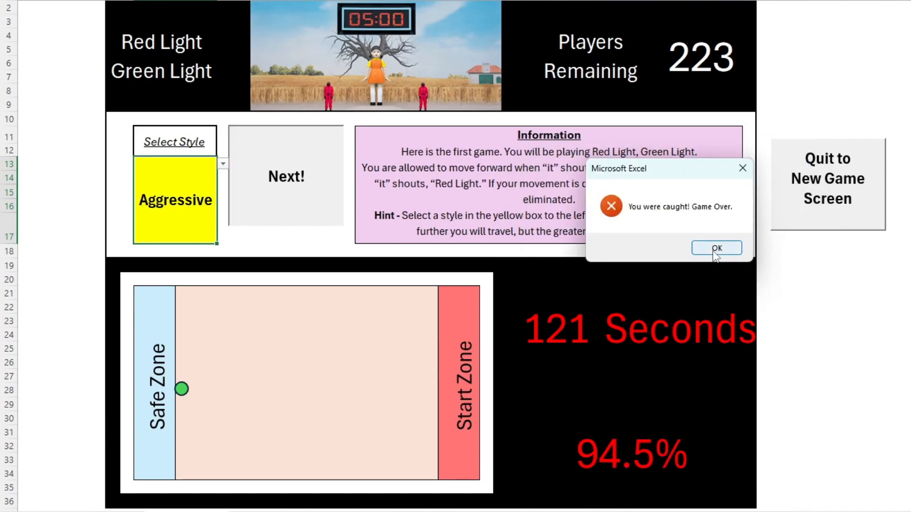
pyautogui.click(716, 248)
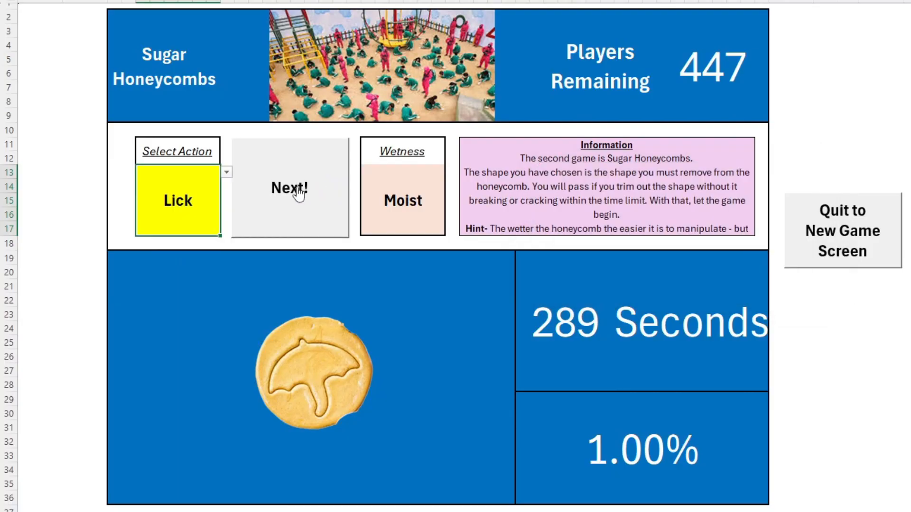
# Chip the umbrella honeycomb with Lick, Snap, Pick and Wait turns, reaching 52% with 165 seconds left
pyautogui.click(226, 171)
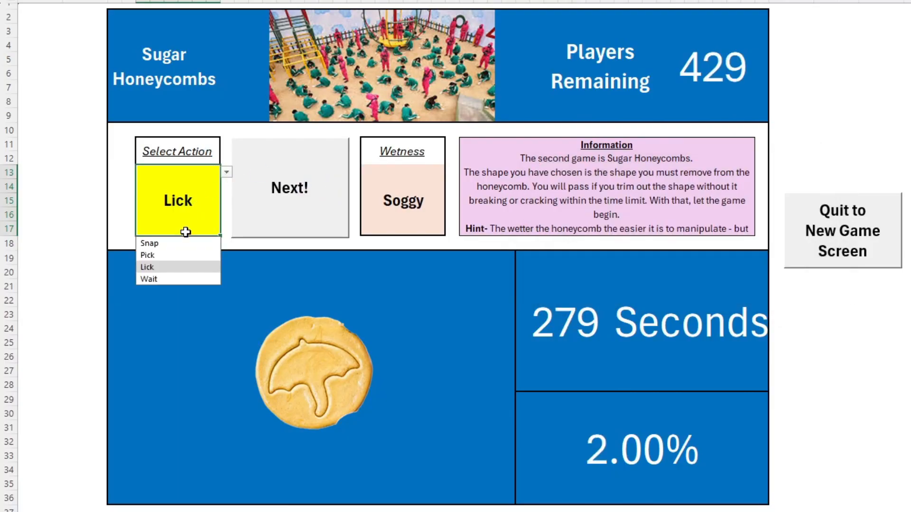
pyautogui.click(148, 244)
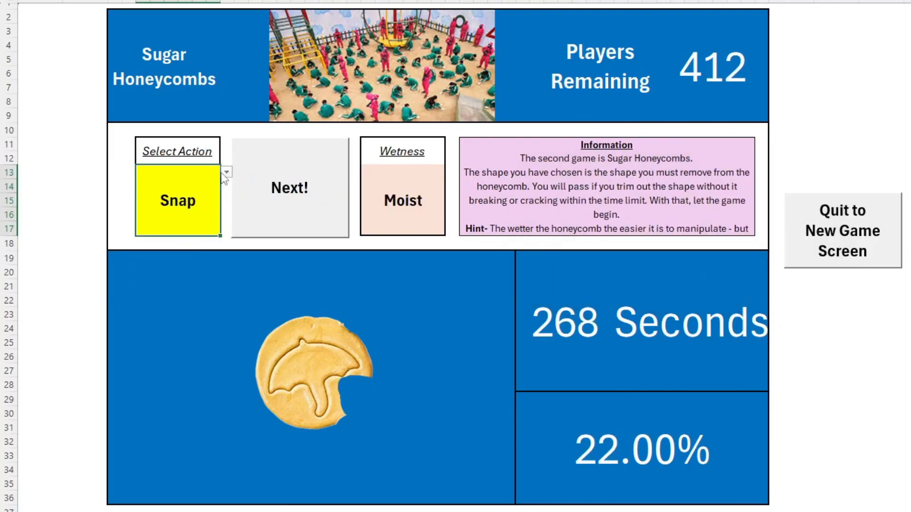
pyautogui.click(289, 187)
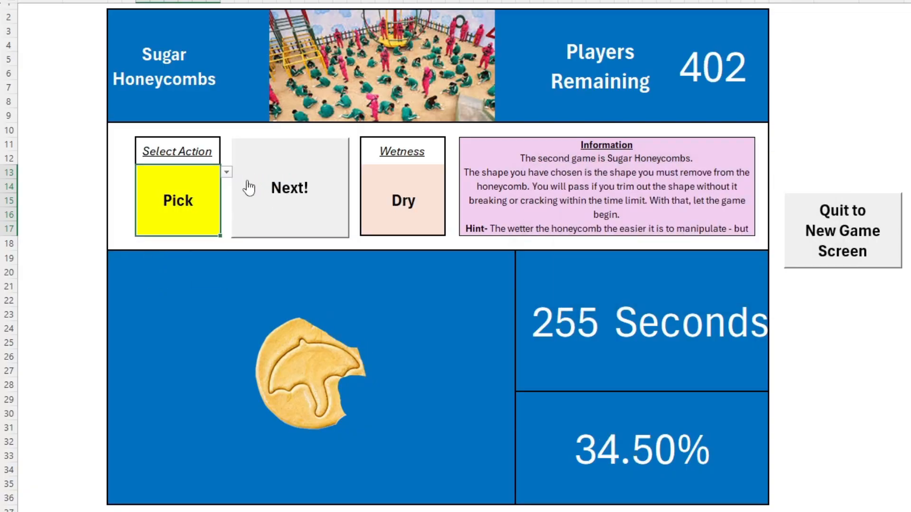
pyautogui.click(289, 188)
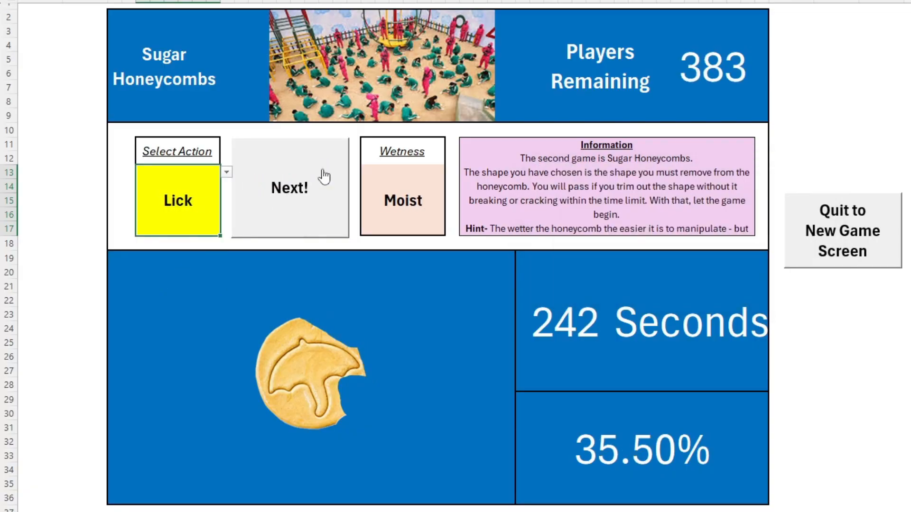
pyautogui.click(288, 188)
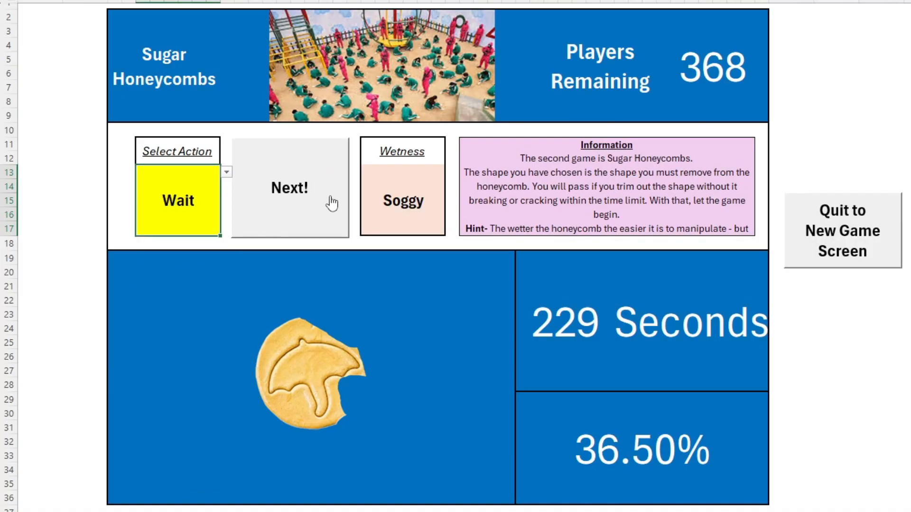
pyautogui.click(290, 188)
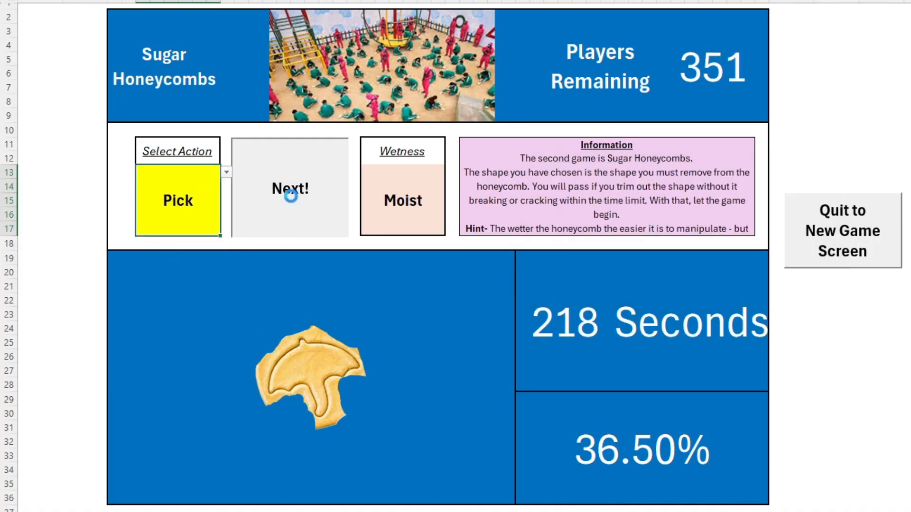
pyautogui.click(289, 188)
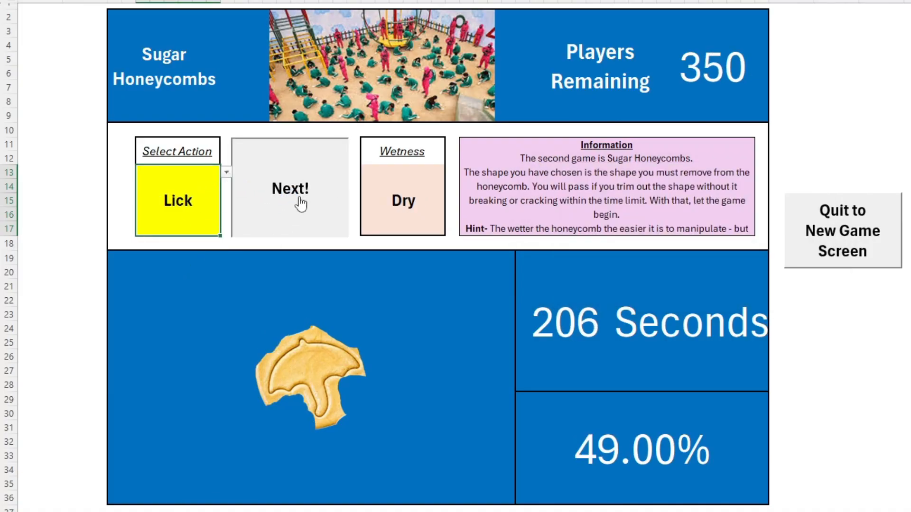
pyautogui.click(289, 188)
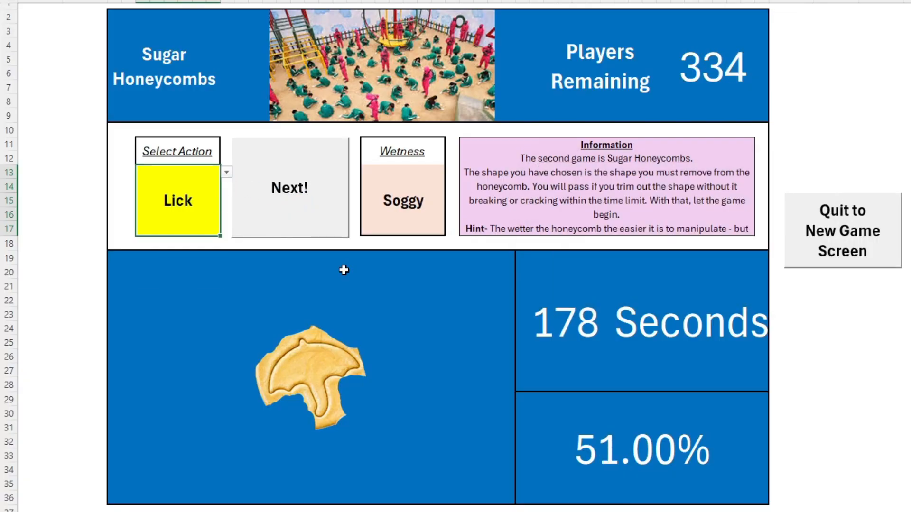
pyautogui.click(289, 188)
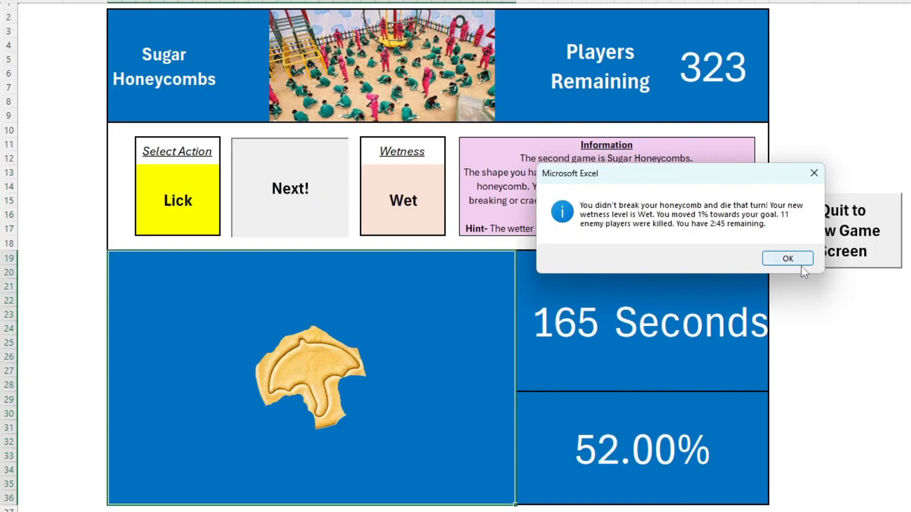
# Cross the glass tiles by waiting, then stepping right and left, reaching 85.71%
pyautogui.click(787, 258)
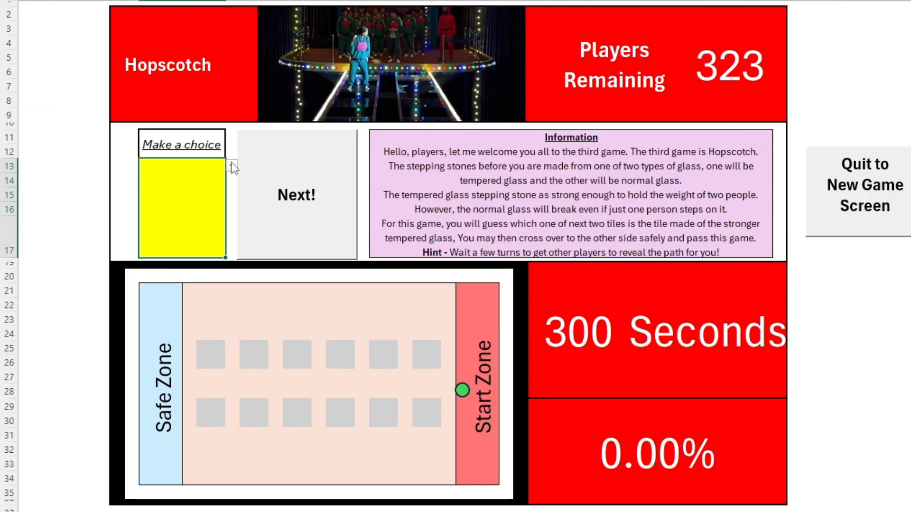
pyautogui.click(296, 195)
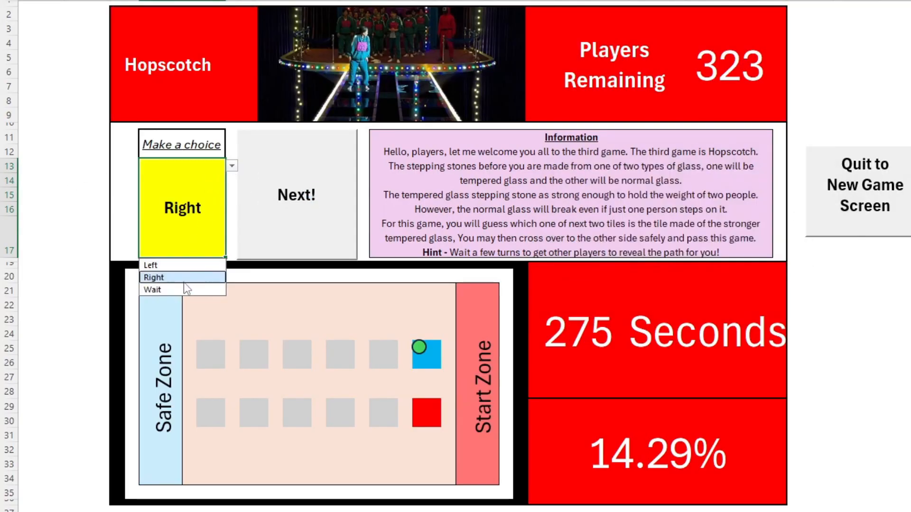
pyautogui.click(152, 289)
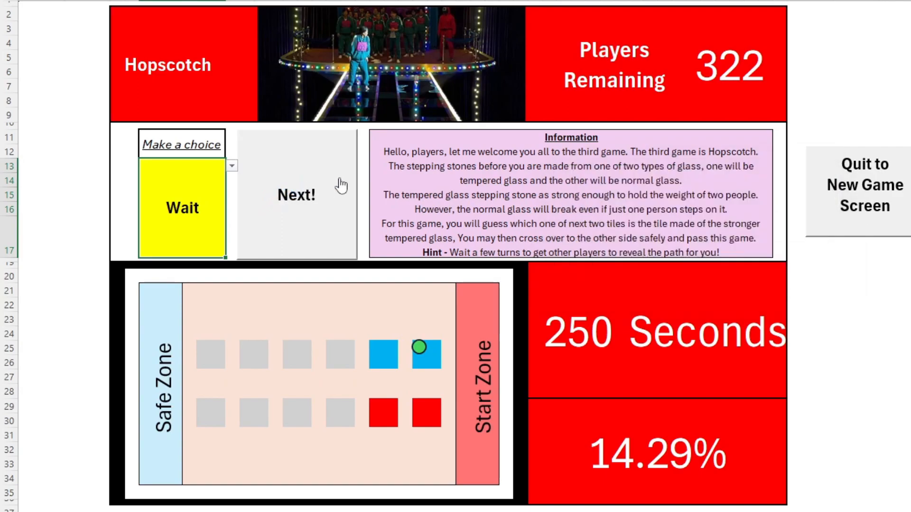
pyautogui.click(296, 195)
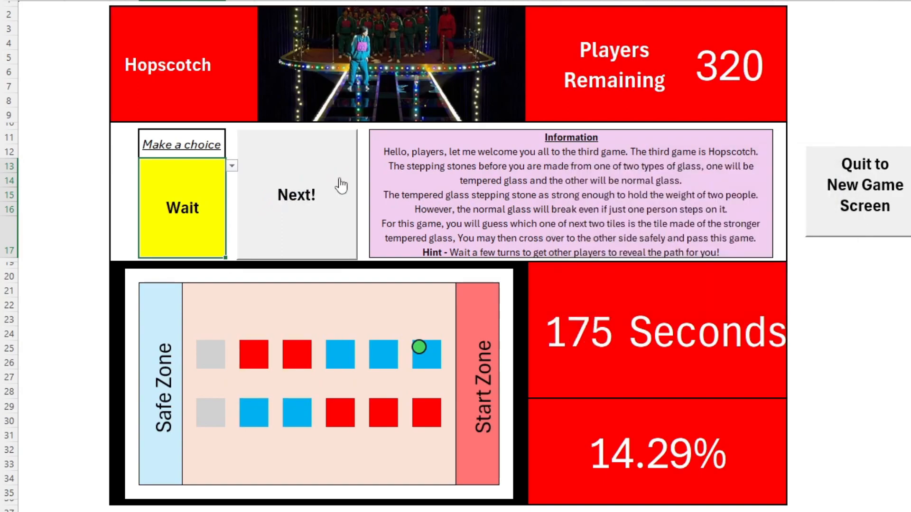
pyautogui.click(296, 195)
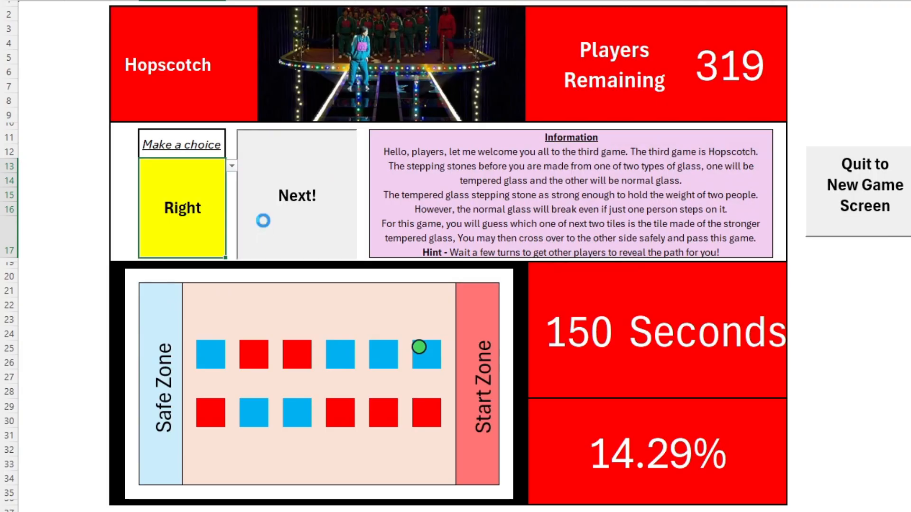
pyautogui.click(296, 195)
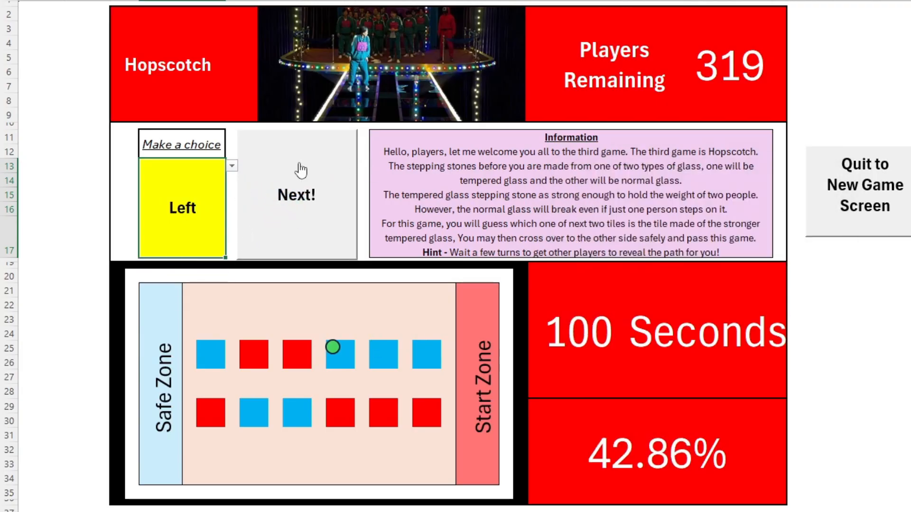
pyautogui.click(296, 195)
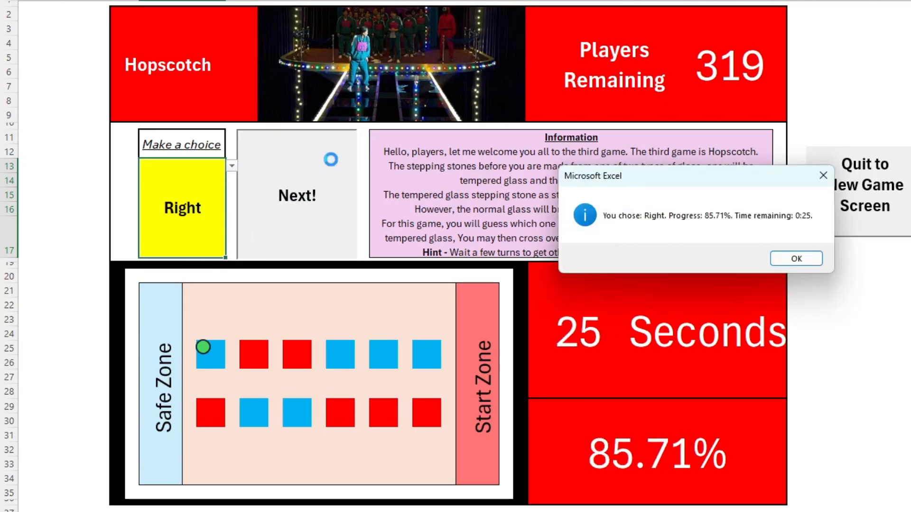
pyautogui.click(795, 258)
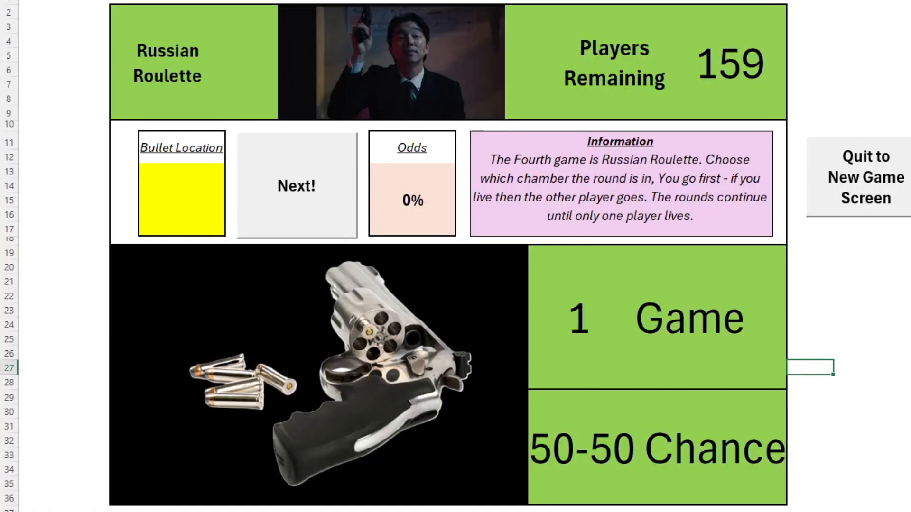
# Fire twice in Russian Roulette, survive both shots, and accept the win
pyautogui.click(231, 170)
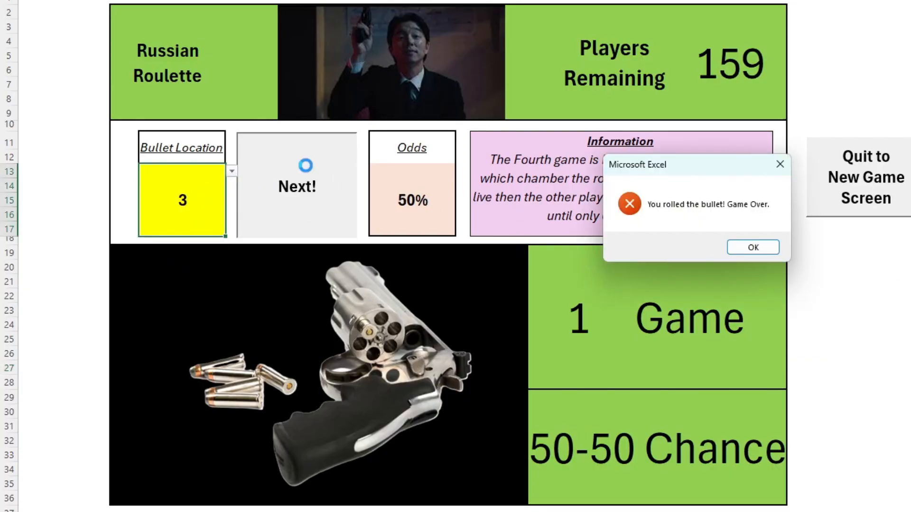
pyautogui.click(751, 247)
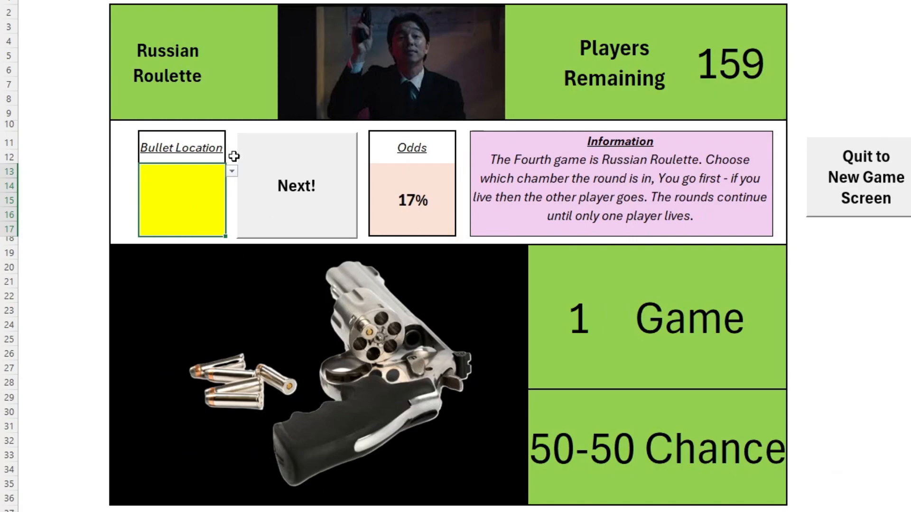
pyautogui.click(231, 170)
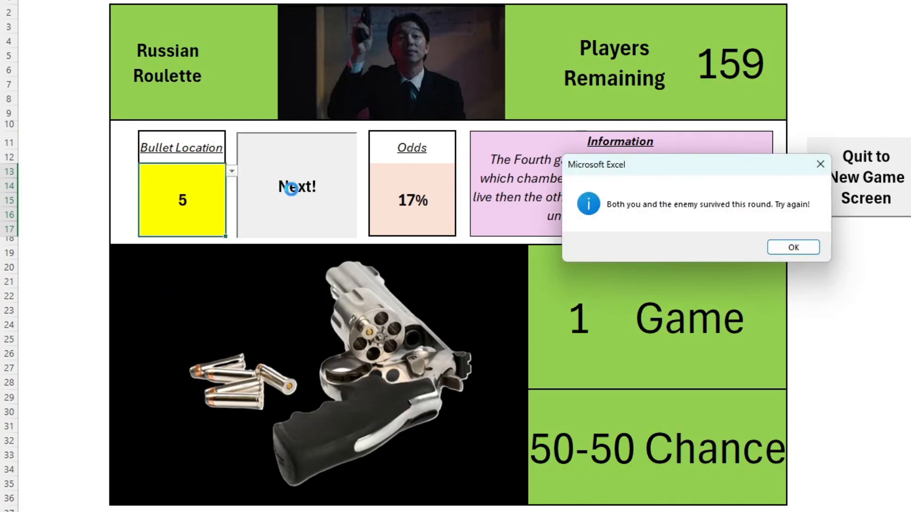
pyautogui.click(793, 247)
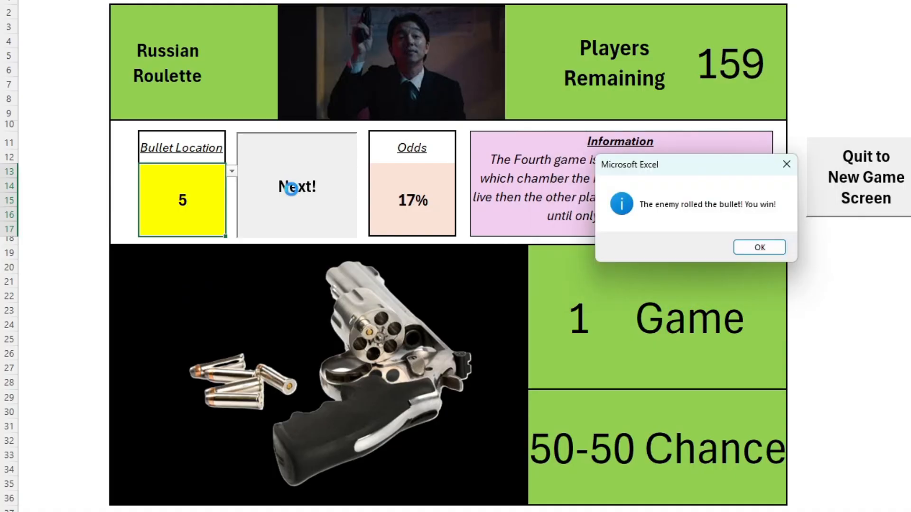
pyautogui.click(758, 246)
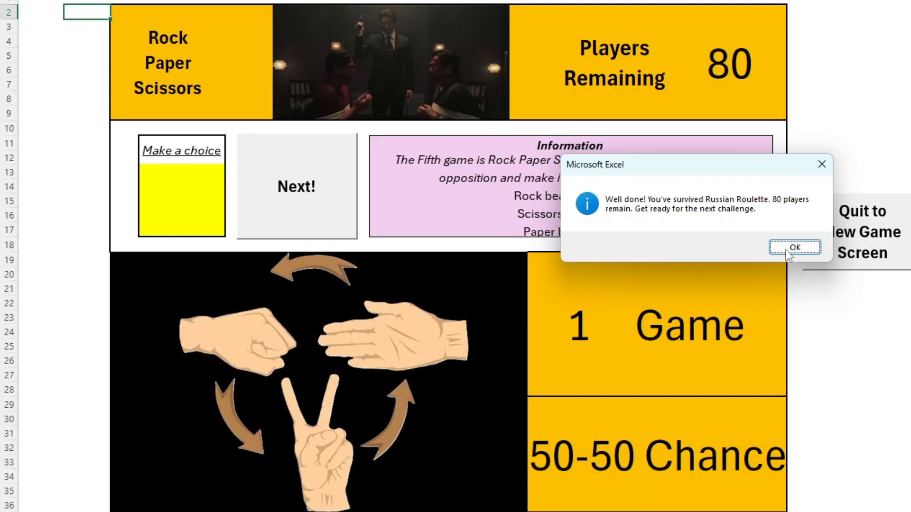
# Play Rock to beat Scissors, leaving 40 players, then lose a later Rock to Paper
pyautogui.click(795, 247)
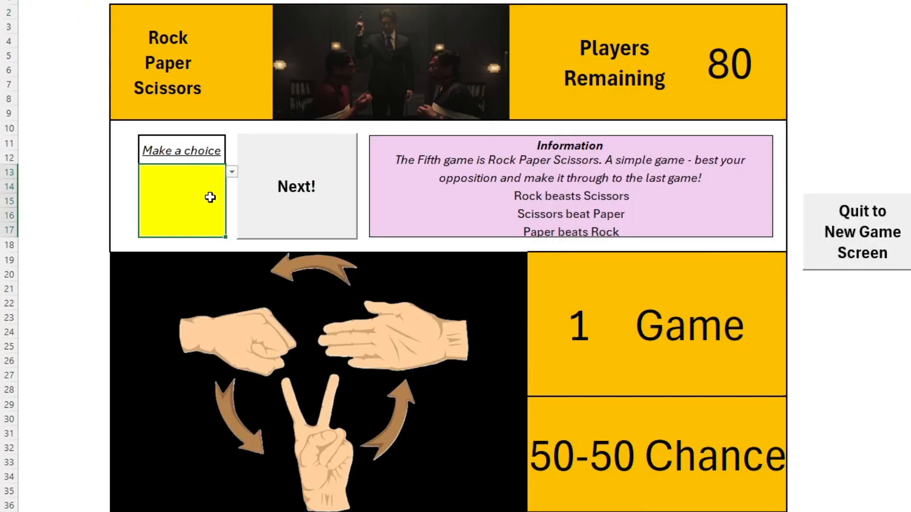
pyautogui.click(231, 171)
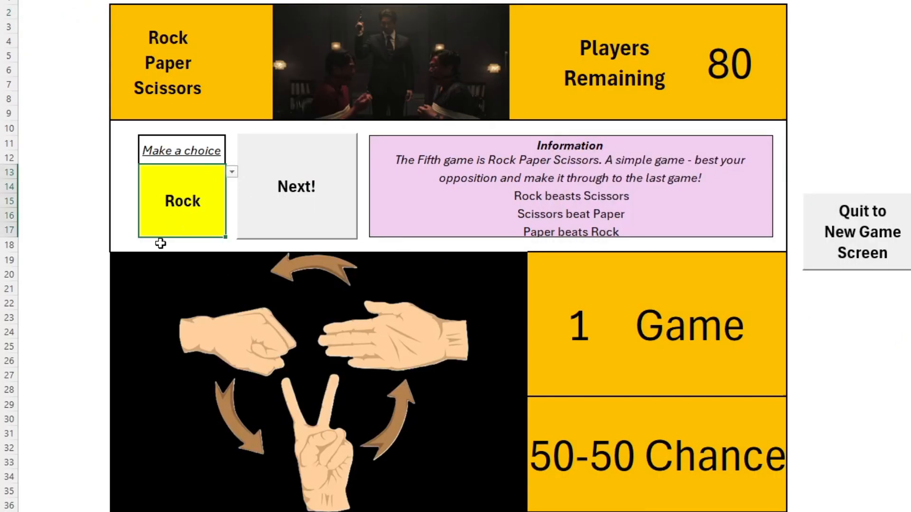
pyautogui.click(295, 187)
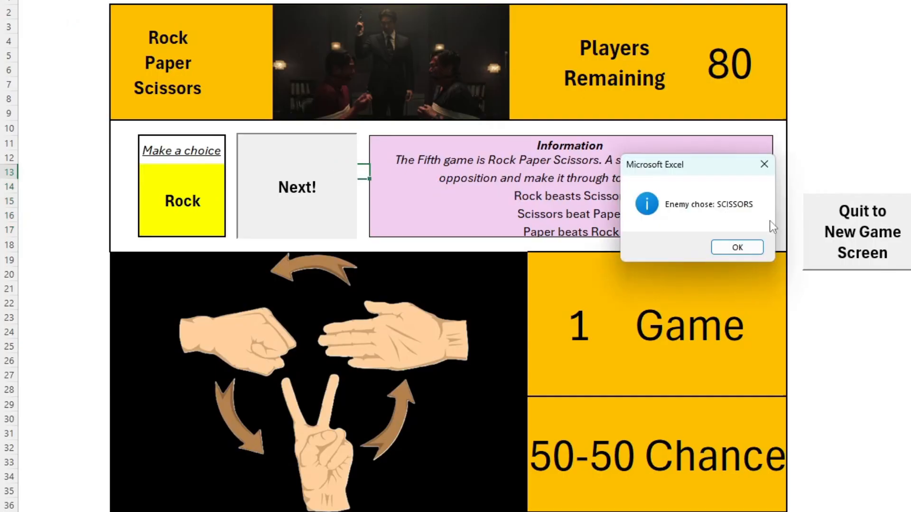
pyautogui.click(737, 246)
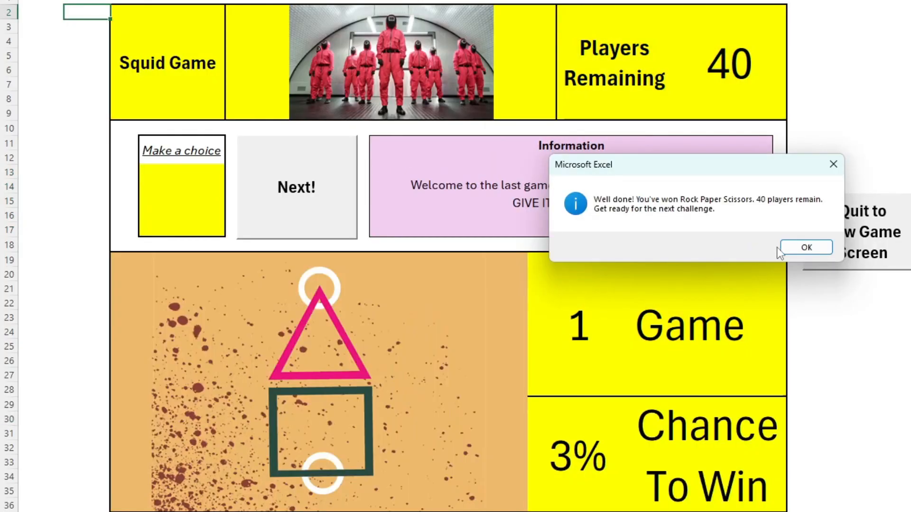
pyautogui.click(806, 247)
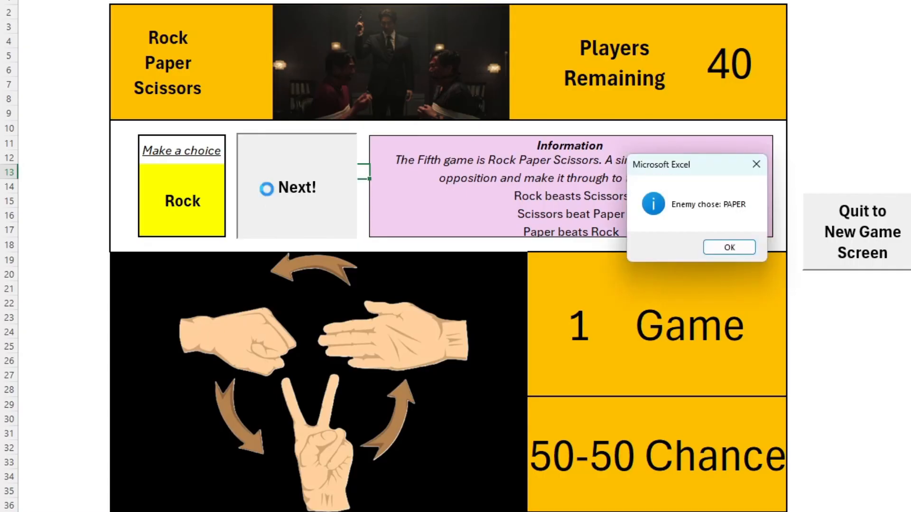
pyautogui.click(728, 247)
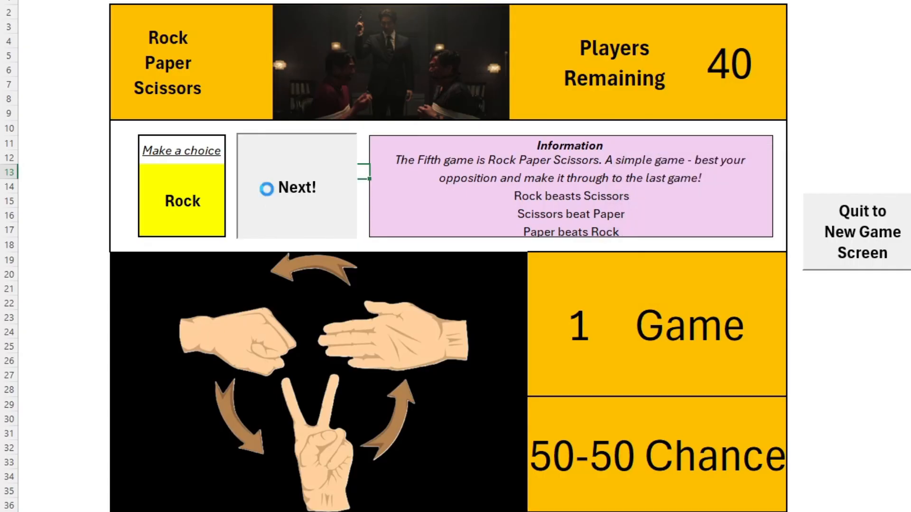
pyautogui.click(296, 187)
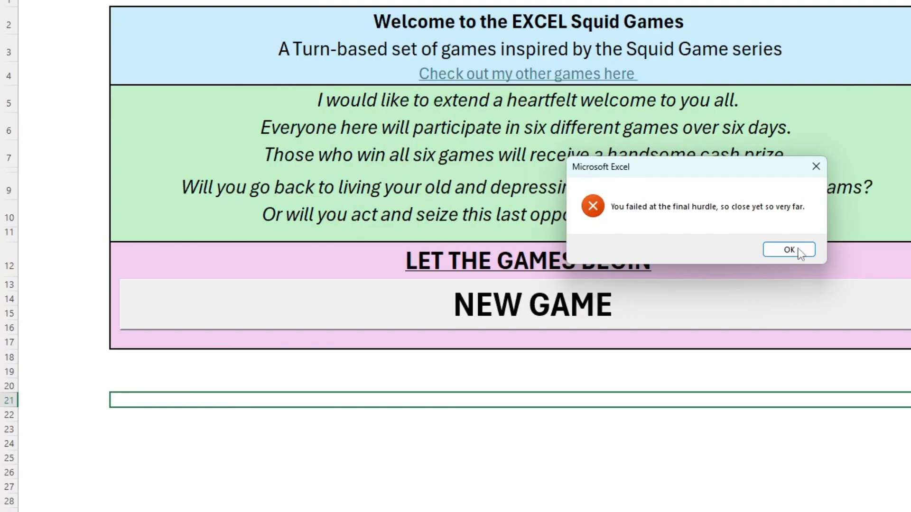
# Dismiss the final-hurdle failure message to restart the games with 464 players
pyautogui.click(788, 250)
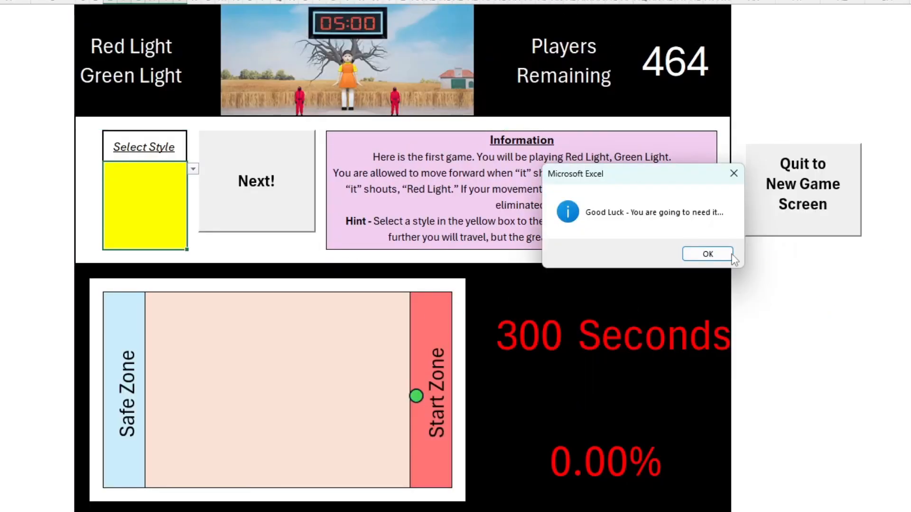
# Take Red Light, Green Light turns until the player reaches the Safe Zone
pyautogui.click(708, 254)
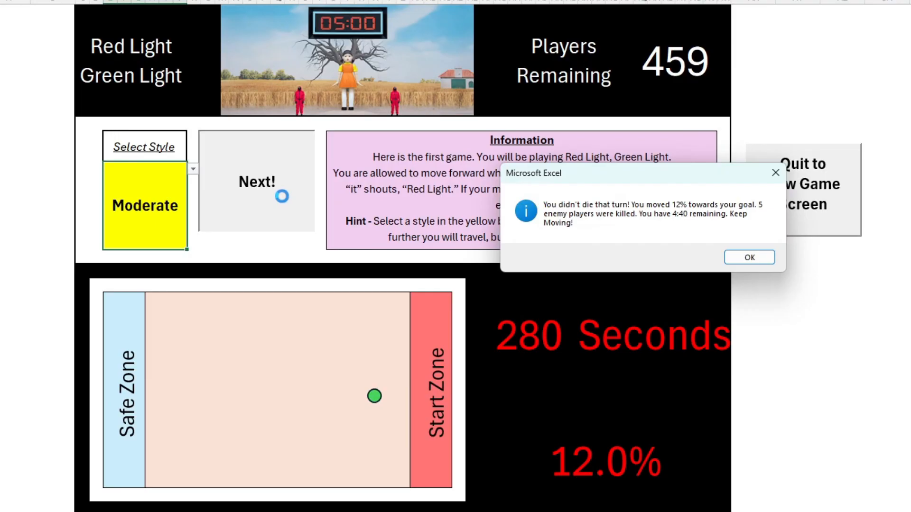
pyautogui.click(748, 257)
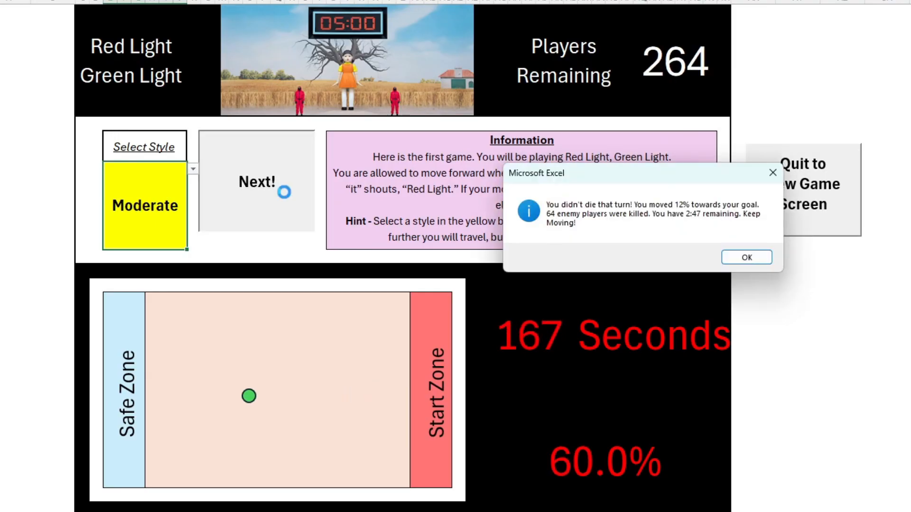
pyautogui.click(746, 257)
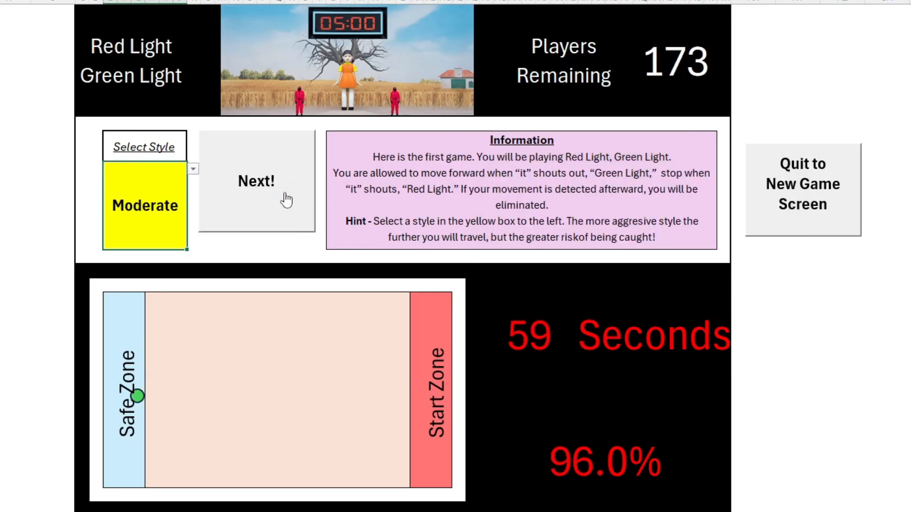
pyautogui.click(256, 181)
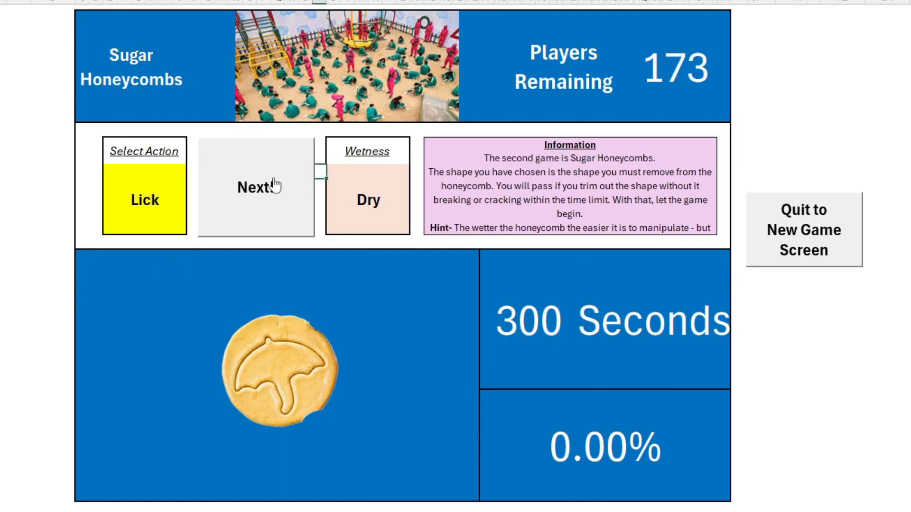
# Lick the honeycomb until it breaks, then retry with the Aggressive movement style
pyautogui.click(256, 186)
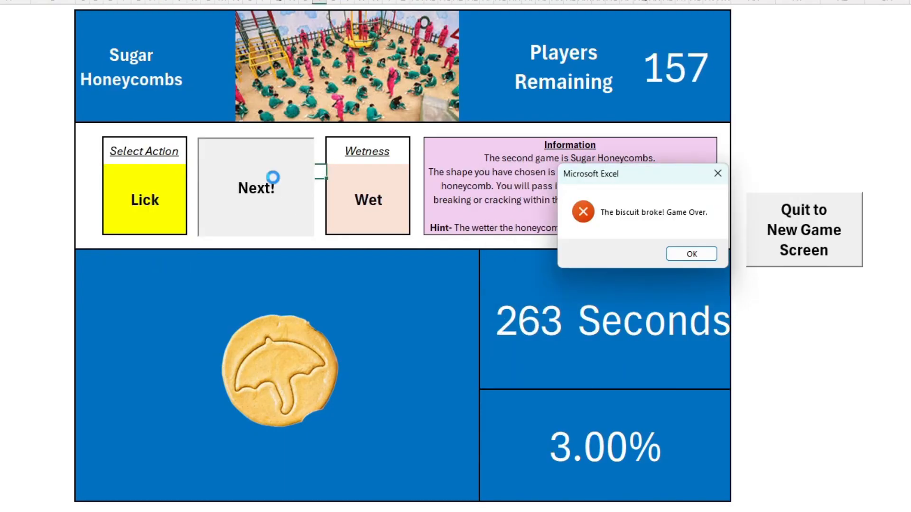
pyautogui.click(691, 254)
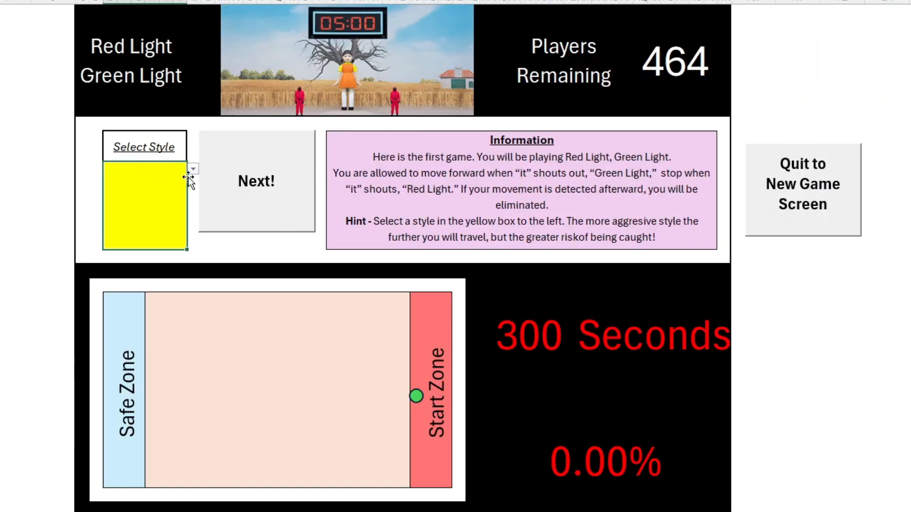
pyautogui.click(192, 168)
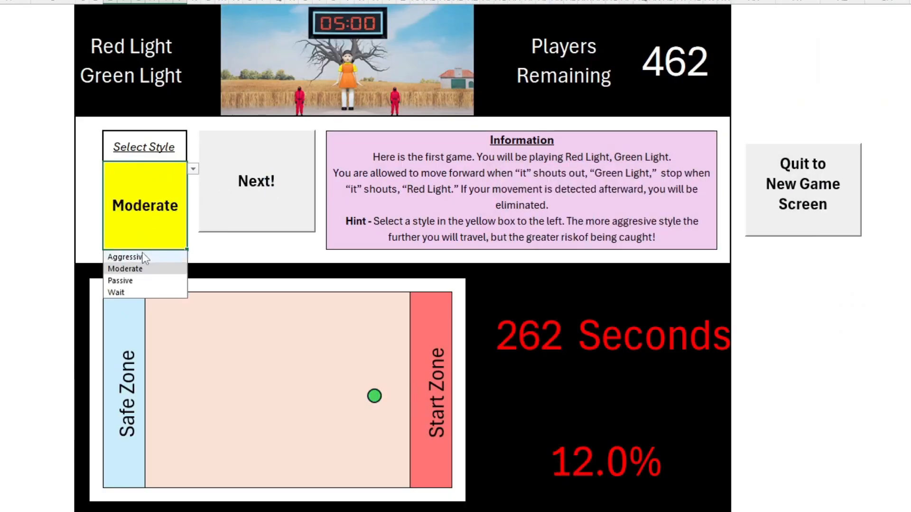
pyautogui.click(125, 256)
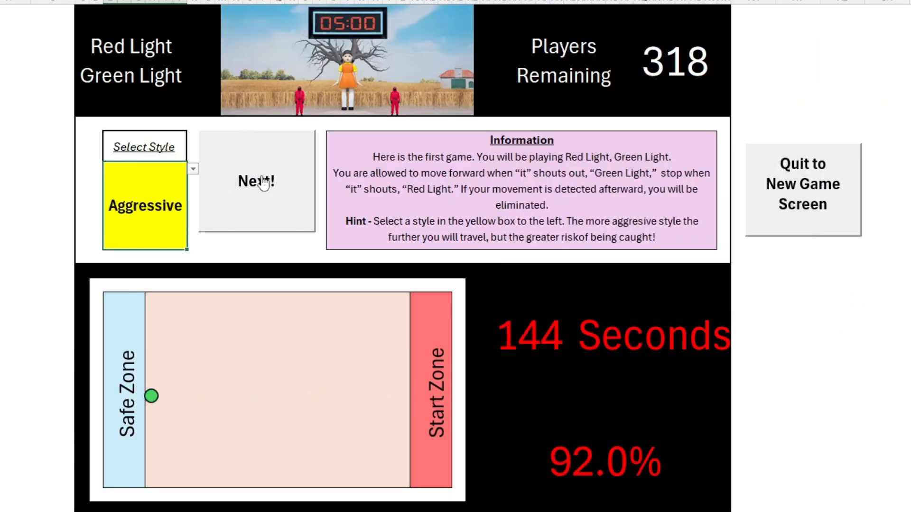
pyautogui.click(255, 180)
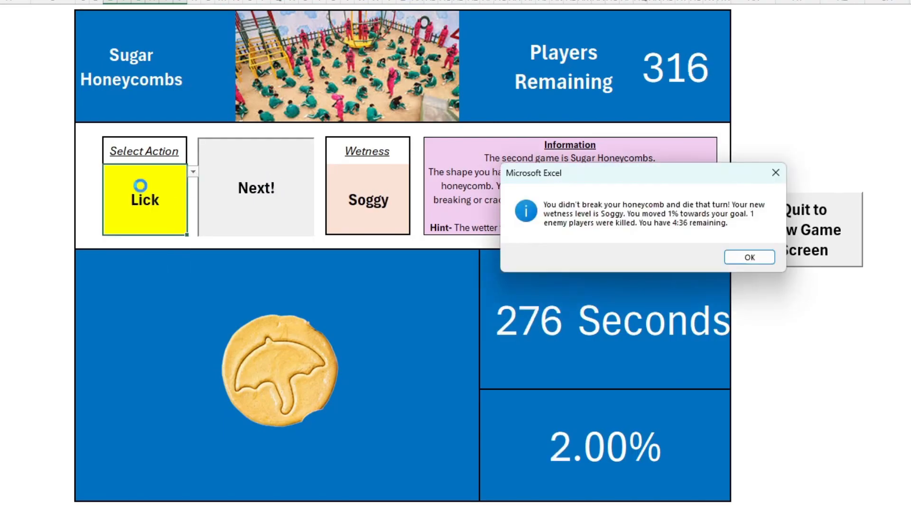
# Take a Soggy honeycomb turn, then open the VBA editor showing the NextTurn macro
pyautogui.click(749, 258)
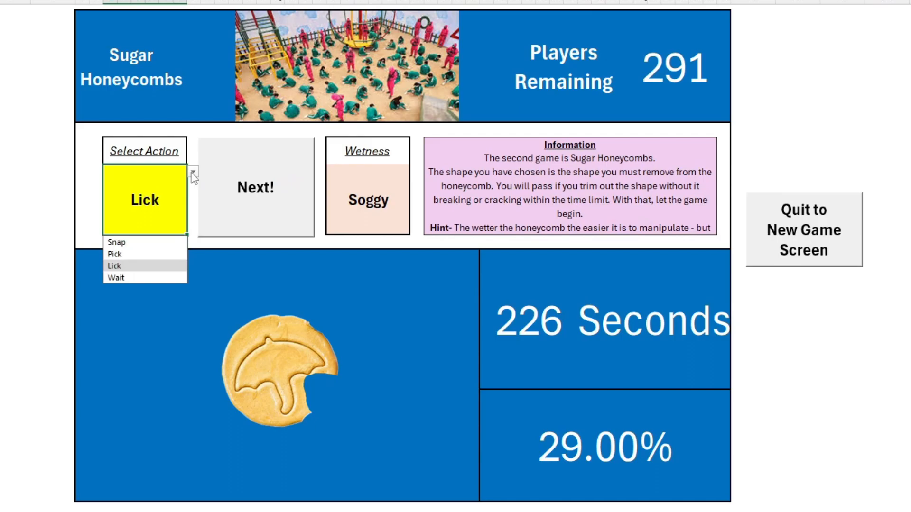
pyautogui.click(802, 228)
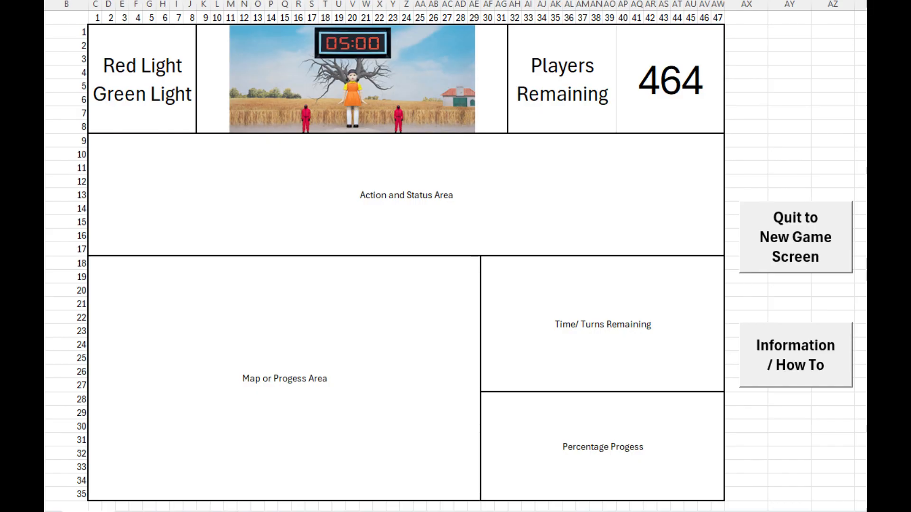
pyautogui.click(794, 237)
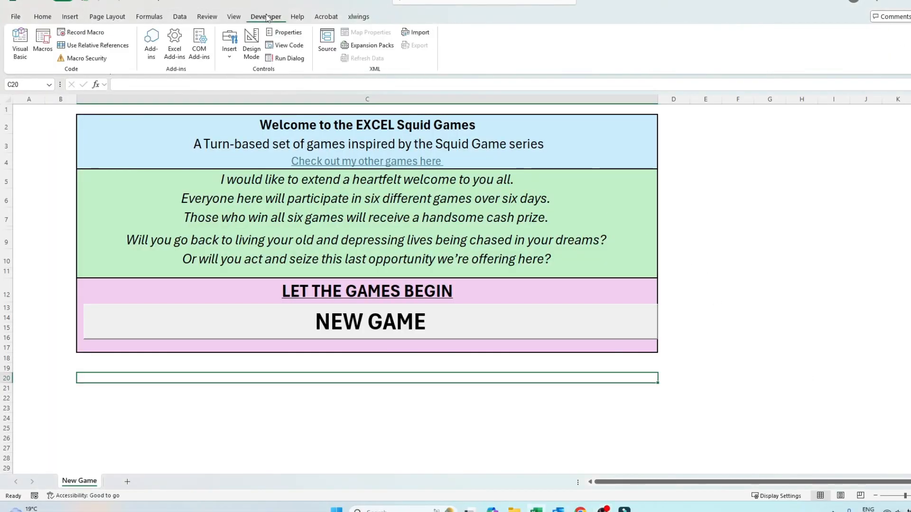
pyautogui.moveTo(19, 44)
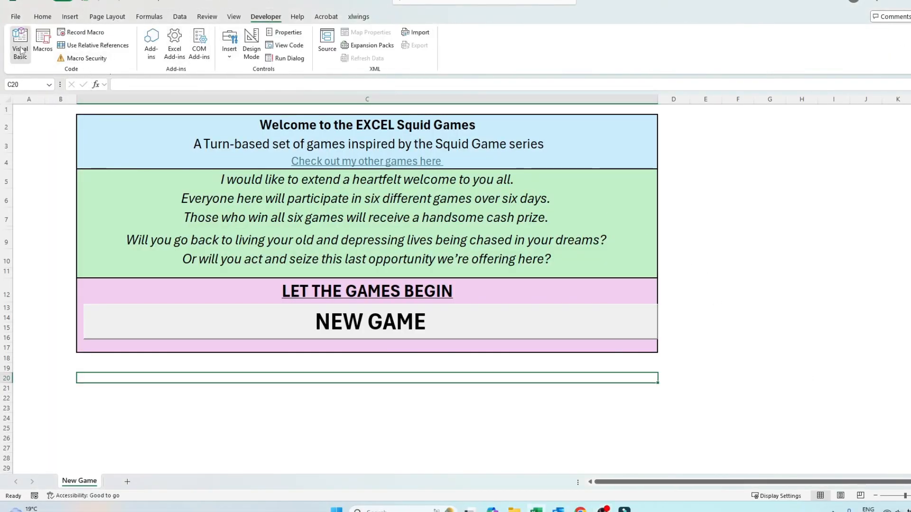
pyautogui.click(20, 44)
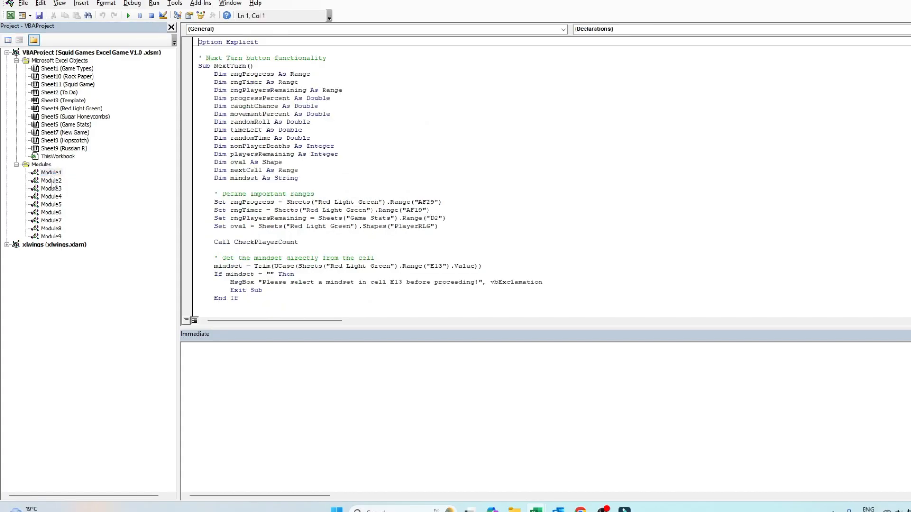